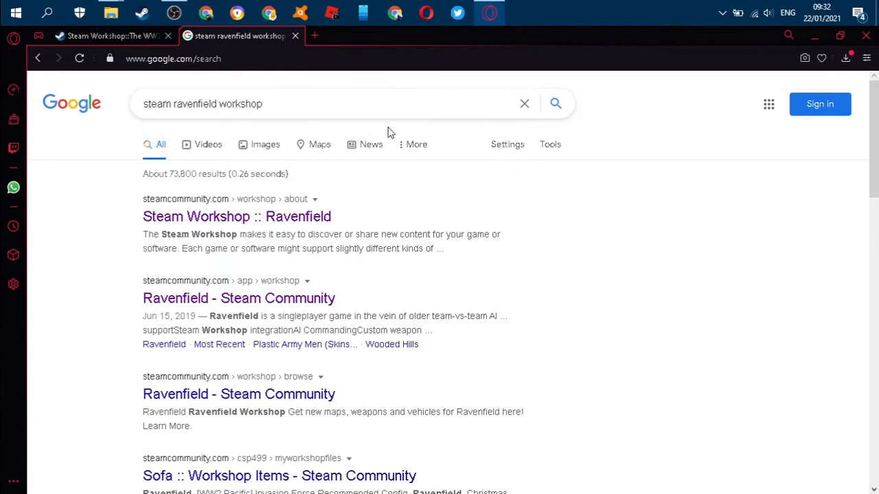
mouse_move(267, 13)
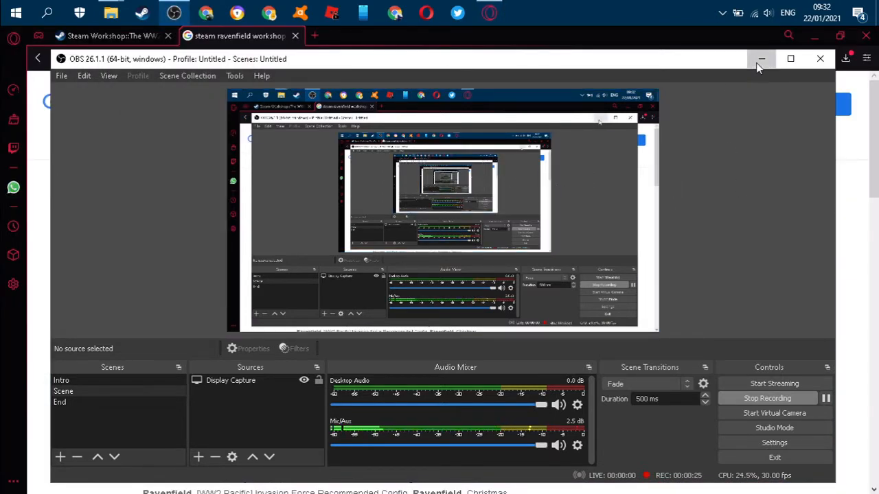
Step: Open the Steam Workshop :: Ravenfield page from the search results
click(761, 58)
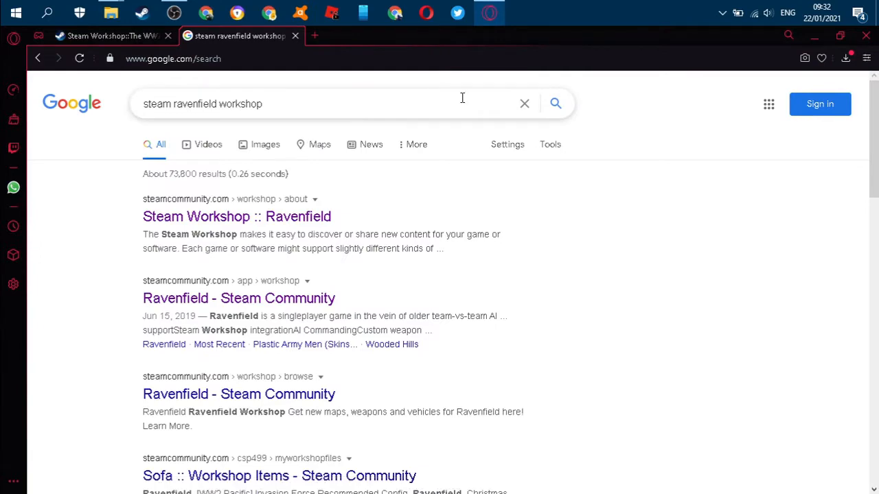
click(173, 12)
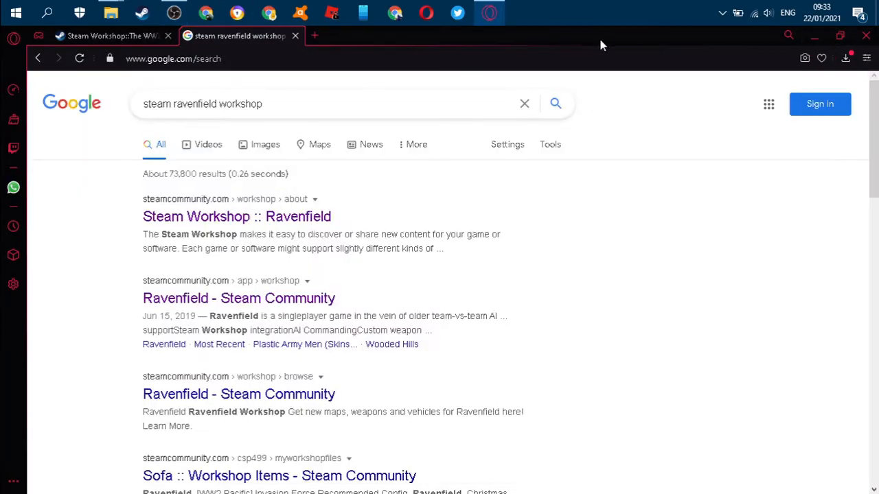
click(174, 12)
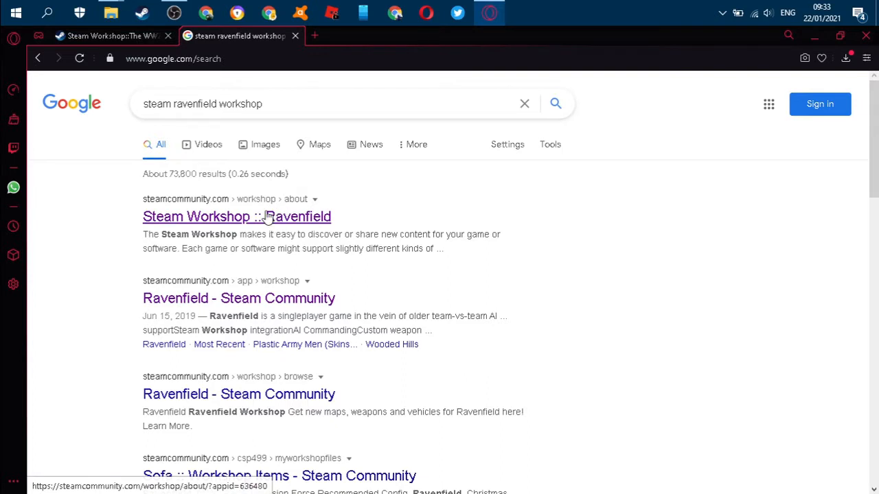
mouse_move(254, 226)
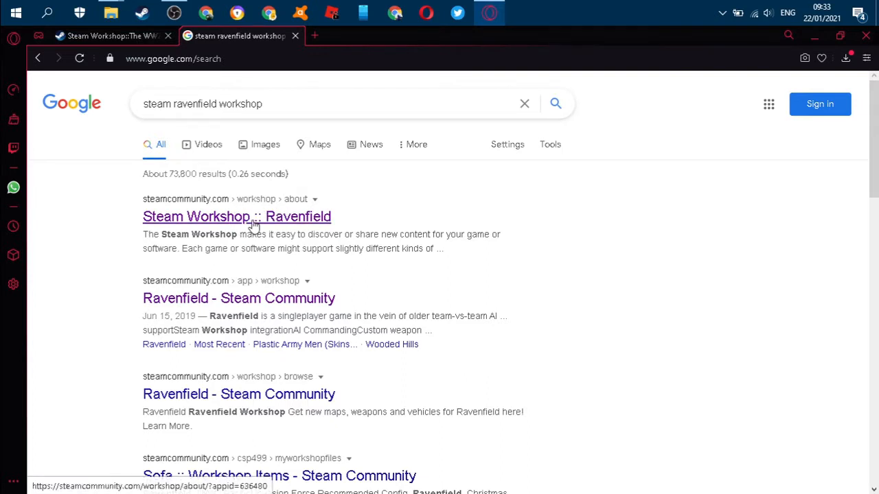
click(236, 216)
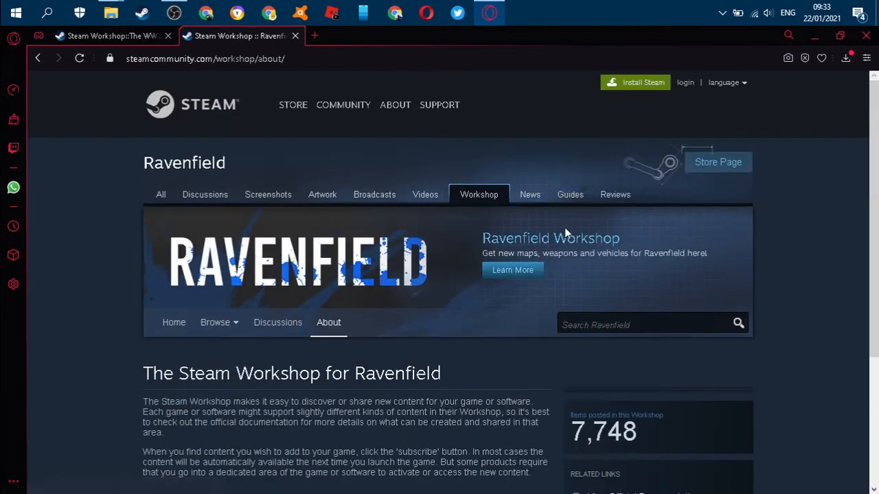
mouse_move(232, 318)
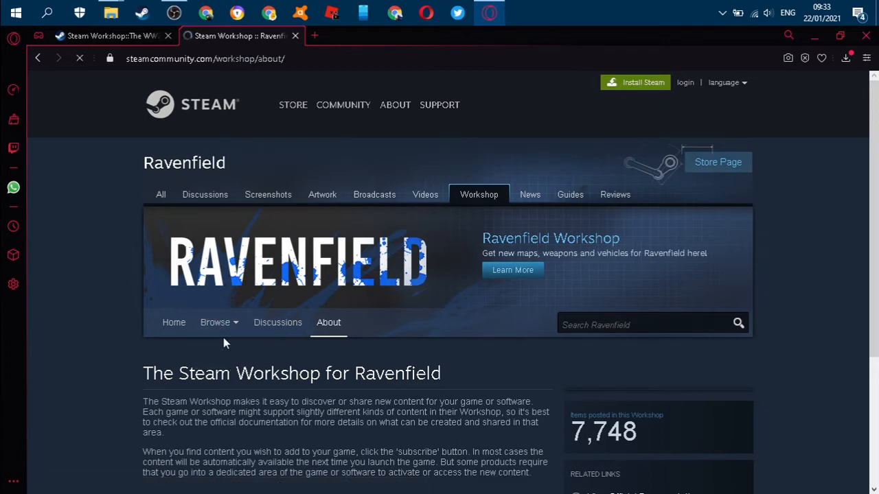
Step: Switch the Ravenfield Workshop browse view from collections to individual items
click(214, 322)
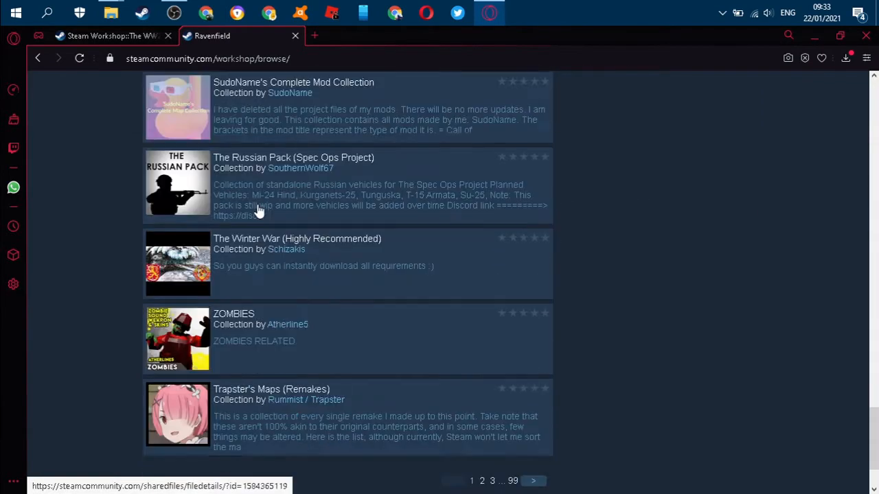
scroll(down, 3)
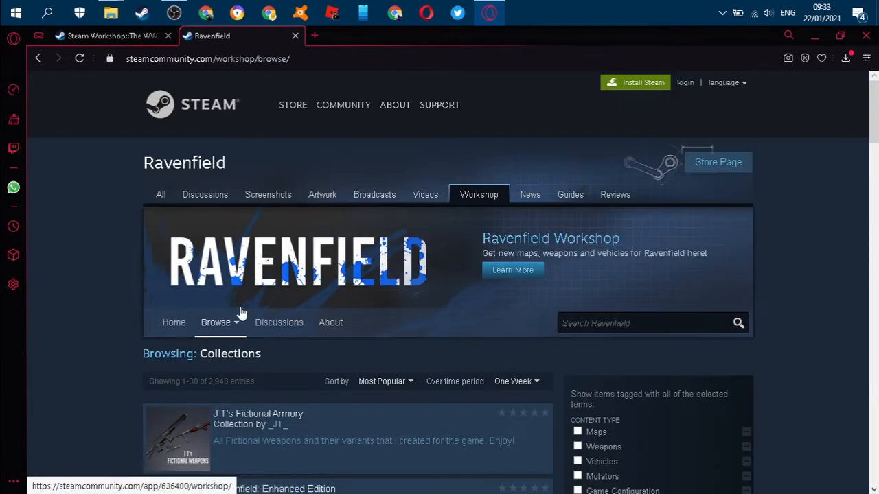
click(215, 322)
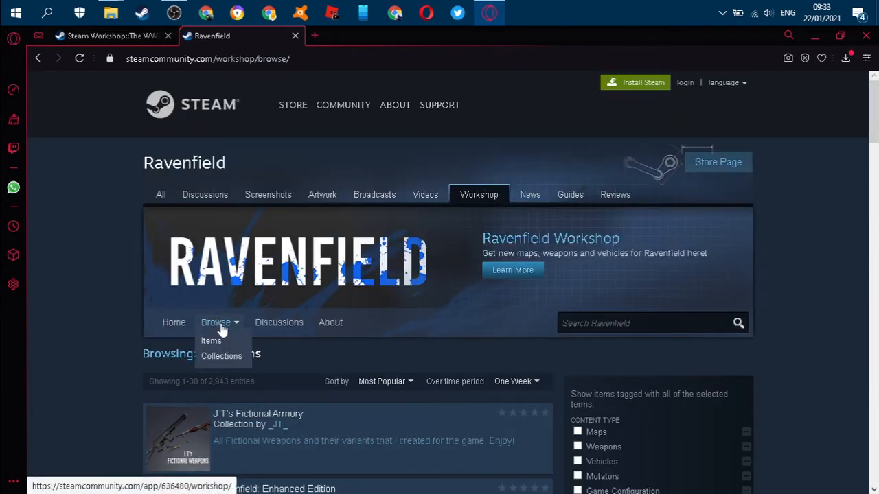
click(211, 341)
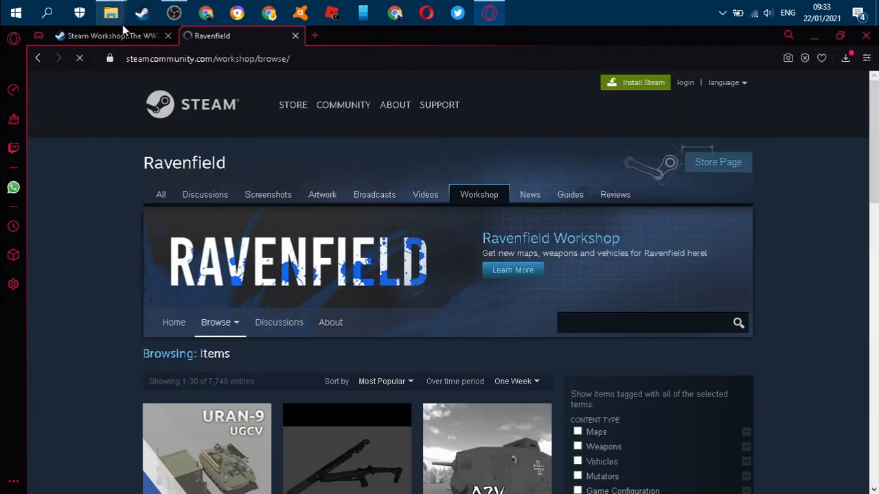
Step: Return to The WW2 Collection (PPD40 update) page and scroll back up to grab its address
click(103, 36)
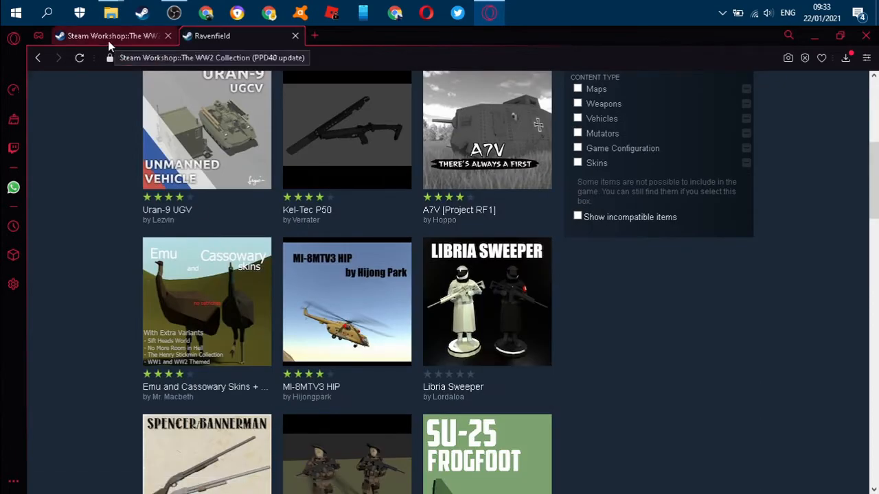
mouse_move(206, 129)
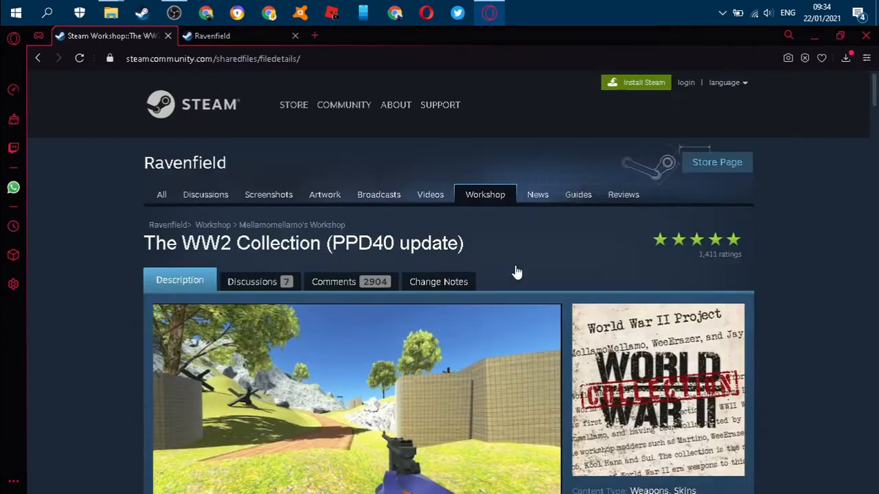
scroll(down, 3)
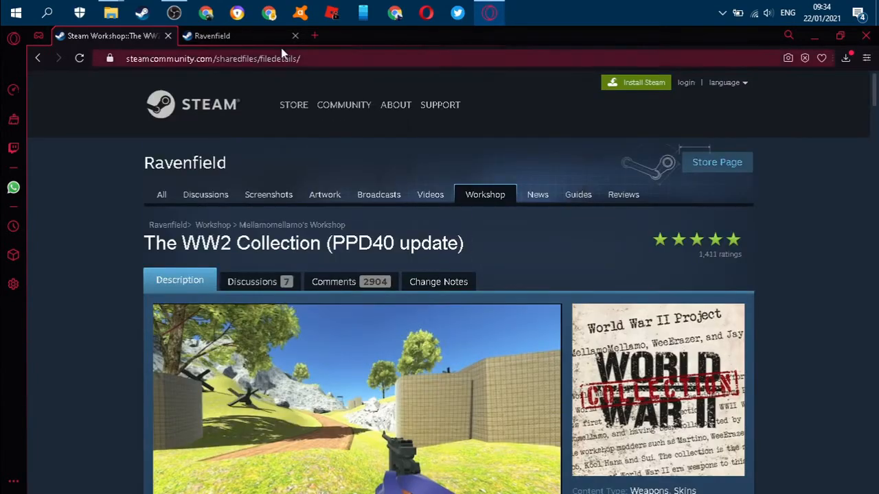
scroll(down, 3)
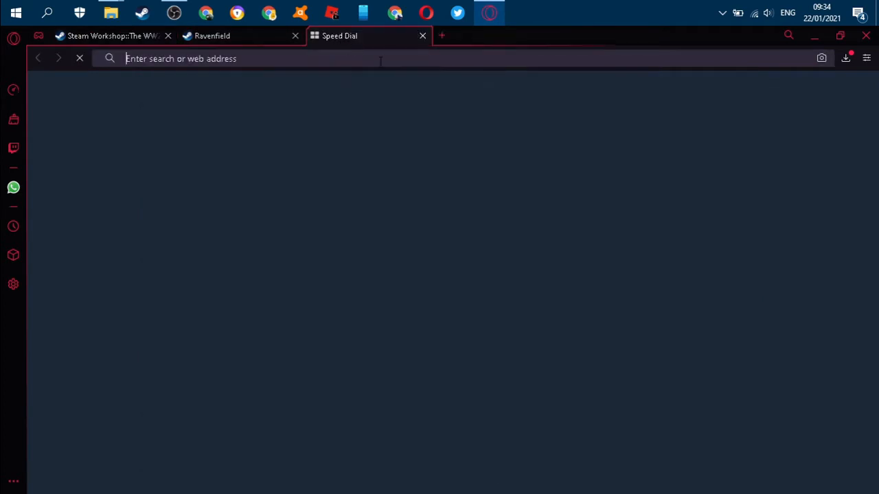
click(110, 36)
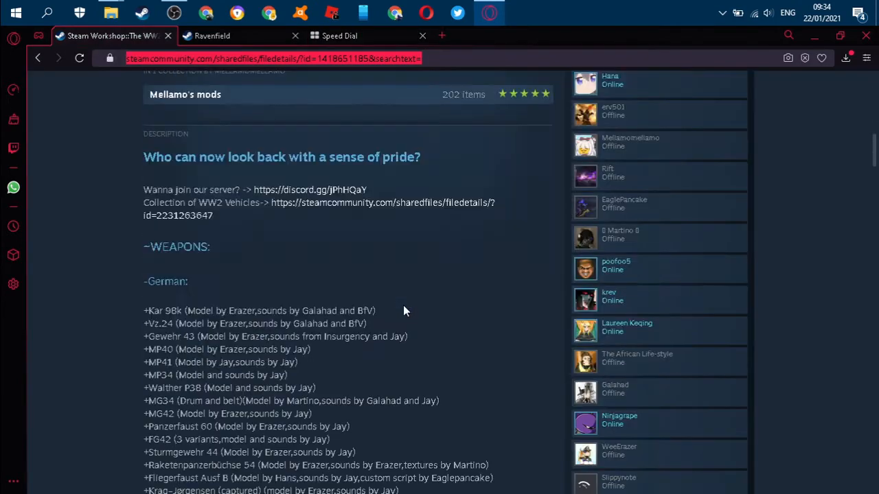
mouse_move(473, 338)
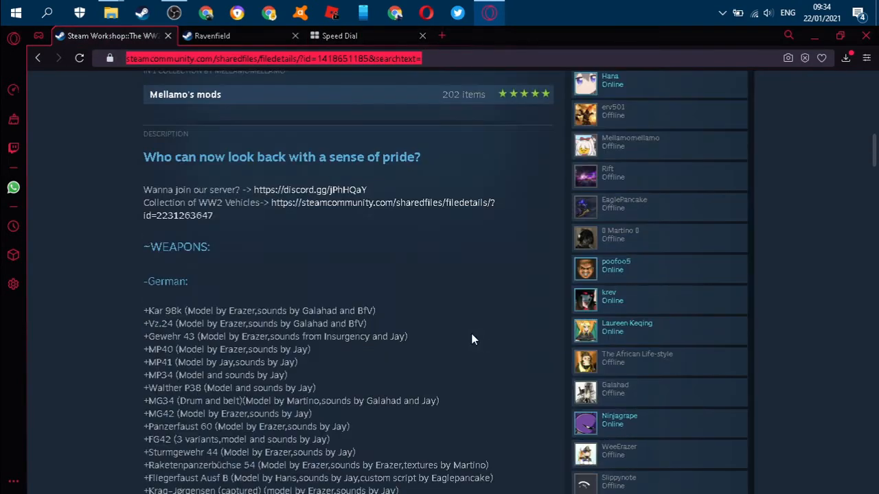
scroll(up, 3)
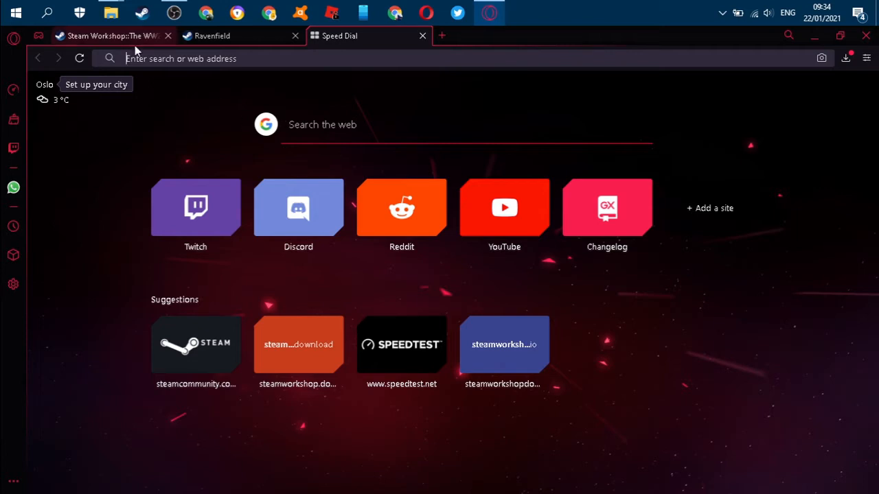
Step: Focus the new Speed Dial tab's address bar to start a search
click(109, 35)
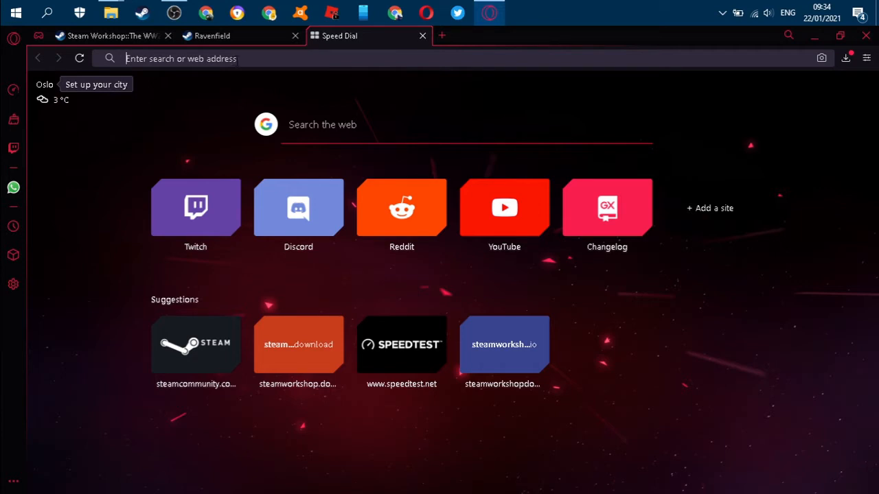
mouse_move(280, 89)
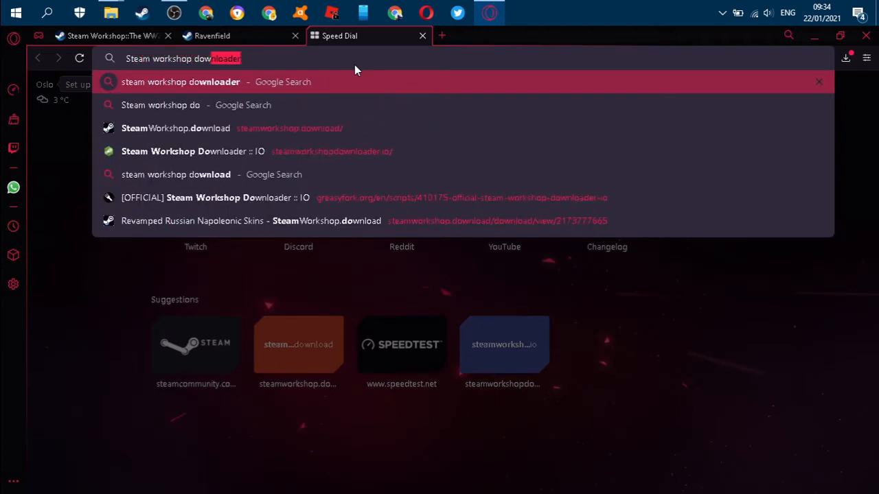
Step: Search Google for 'Steam workshop downloader' and open the steamworkshopdownloader.io result
text(Steam workshop downloader)
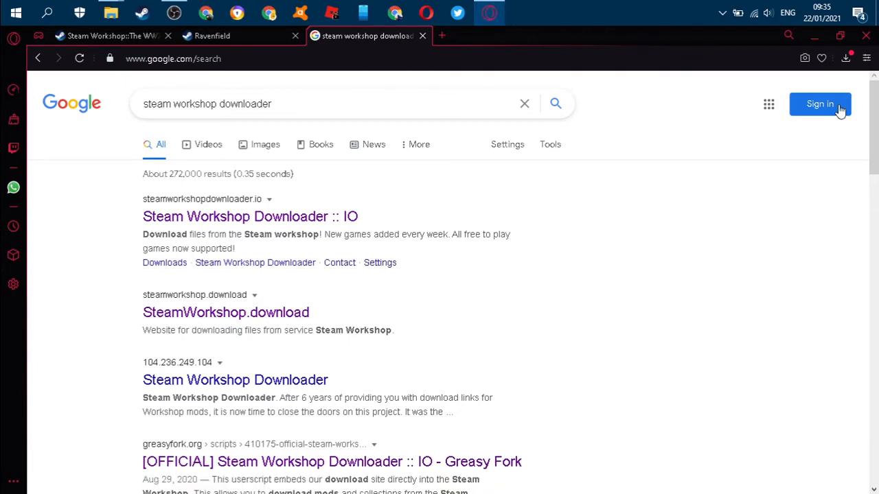
mouse_move(255, 262)
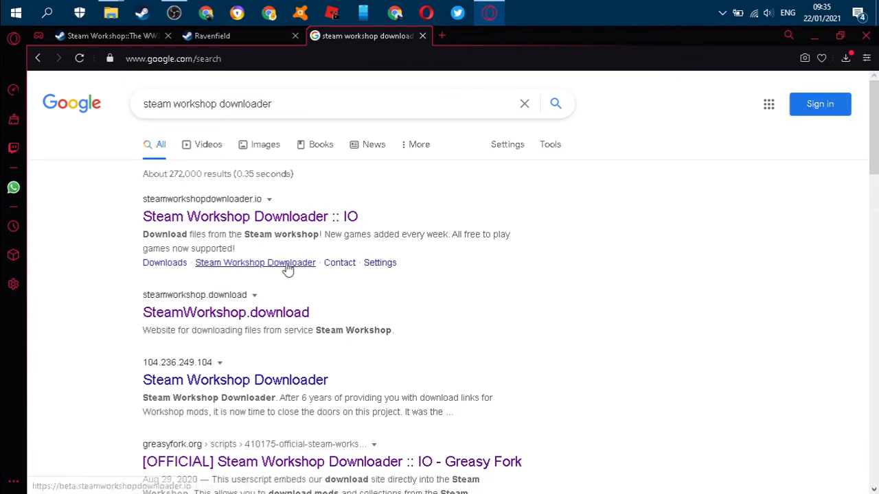
mouse_move(314, 248)
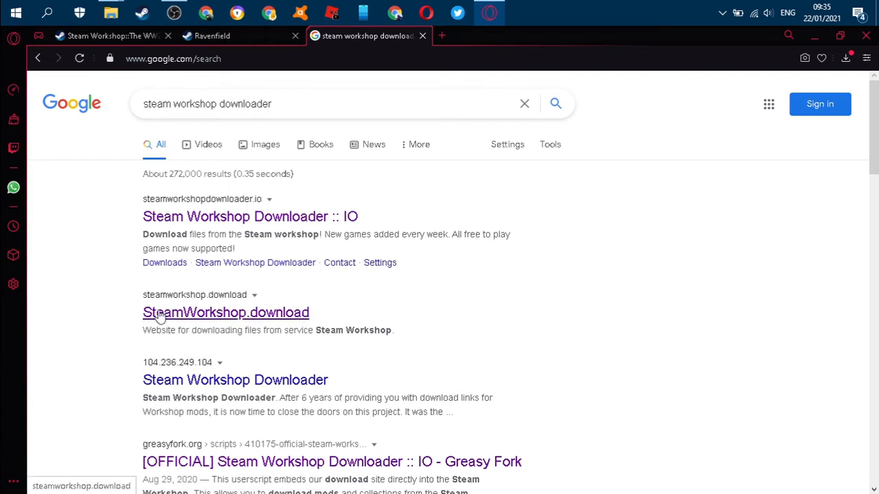
mouse_move(329, 357)
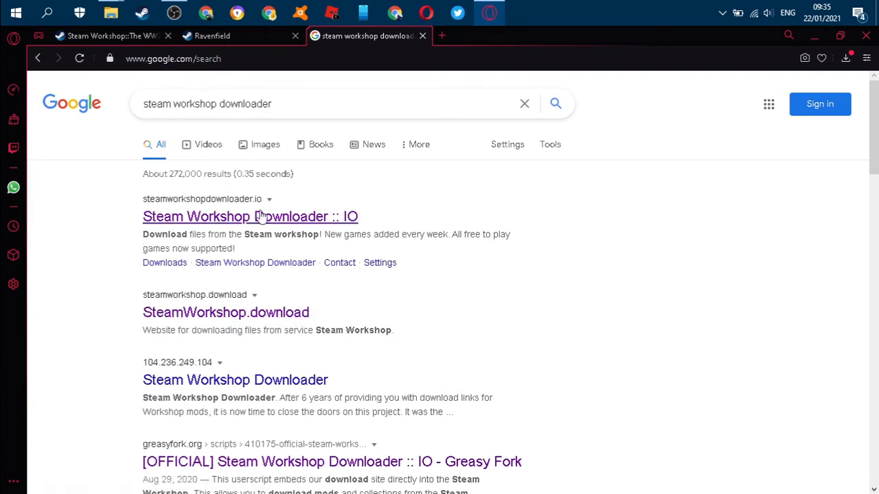
click(249, 216)
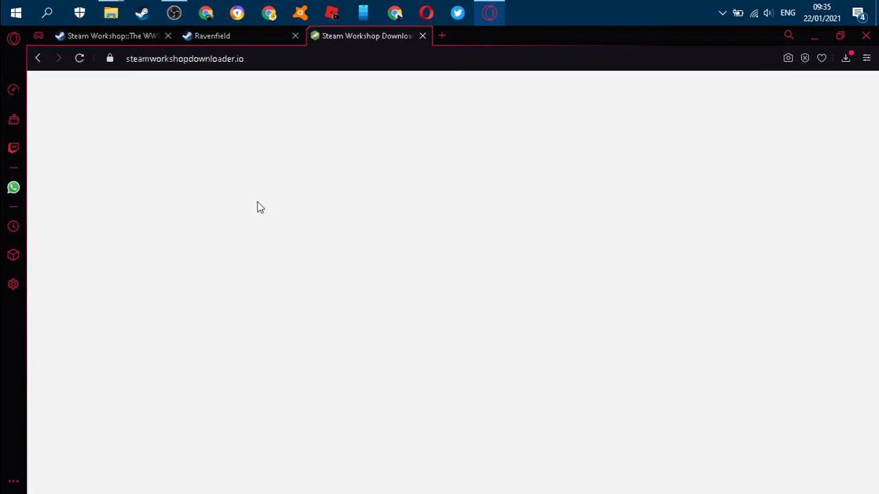
mouse_move(333, 198)
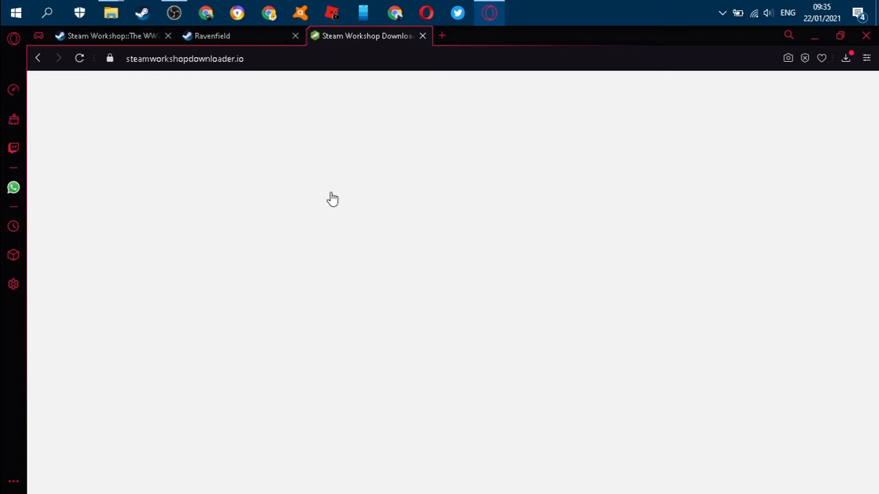
mouse_move(421, 82)
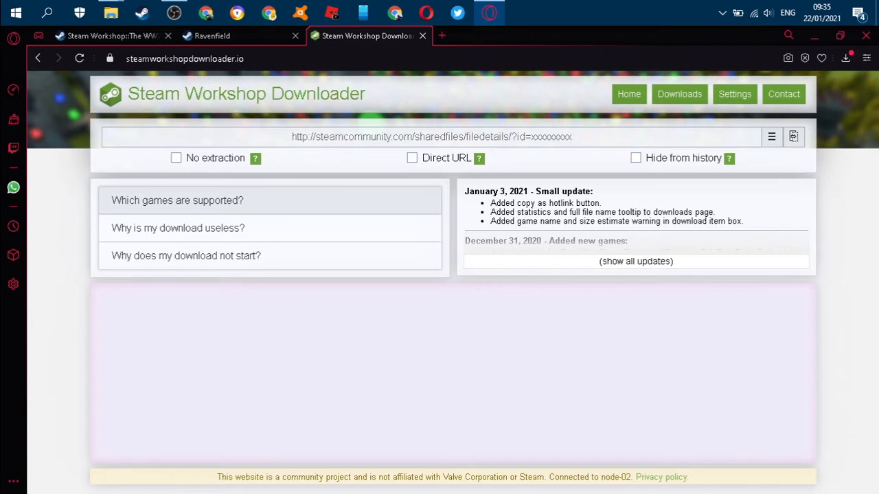
mouse_move(592, 212)
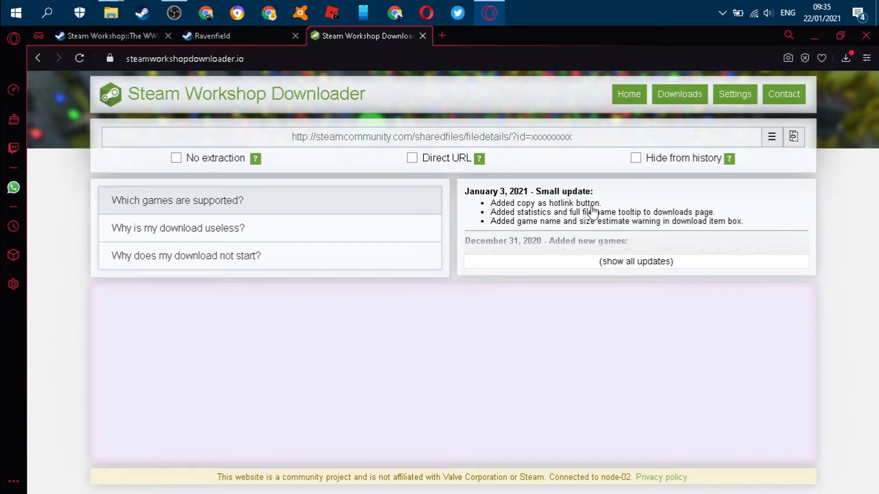
mouse_move(518, 137)
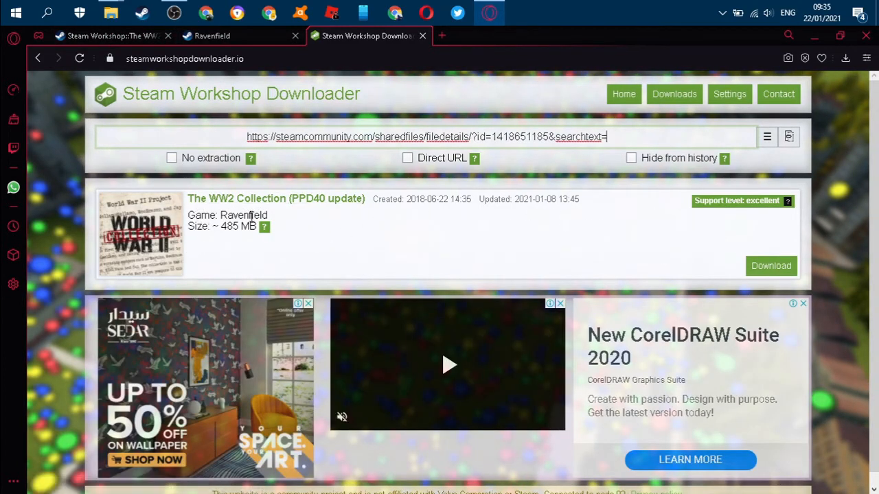
mouse_move(263, 226)
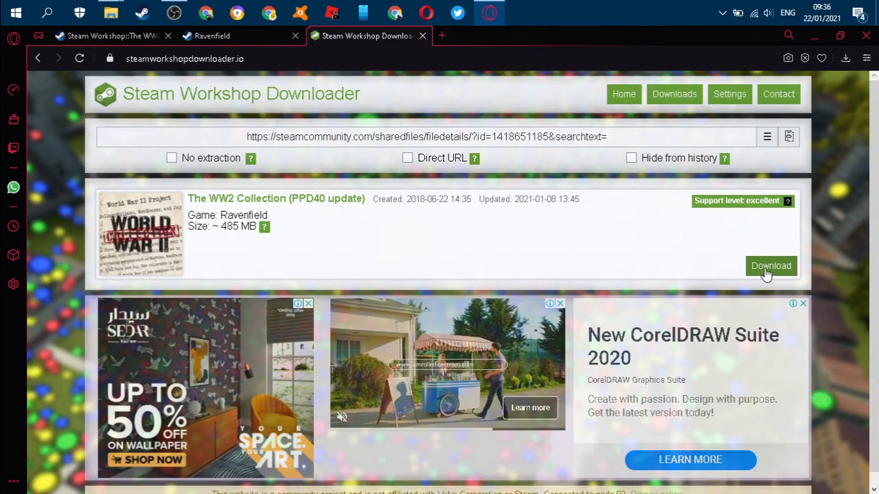
mouse_move(775, 236)
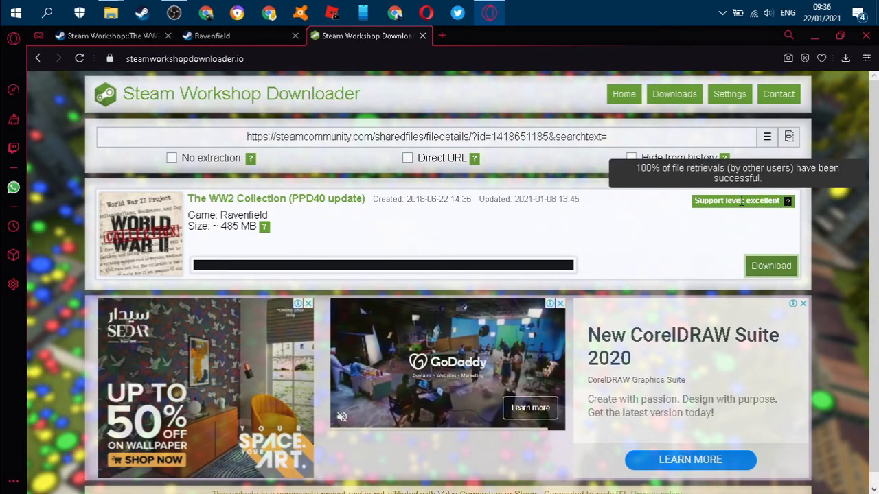
Step: Start downloading The WW2 Collection (~485 MB) through Steam Workshop Downloader
click(770, 265)
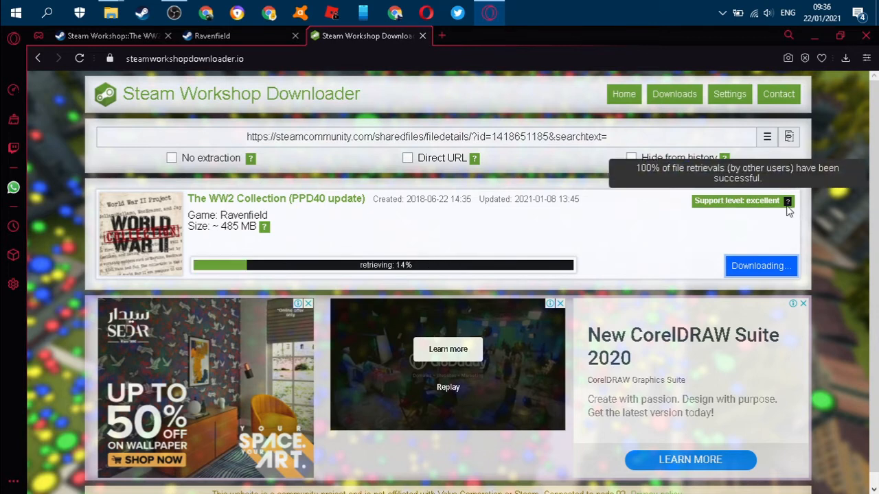
mouse_move(831, 102)
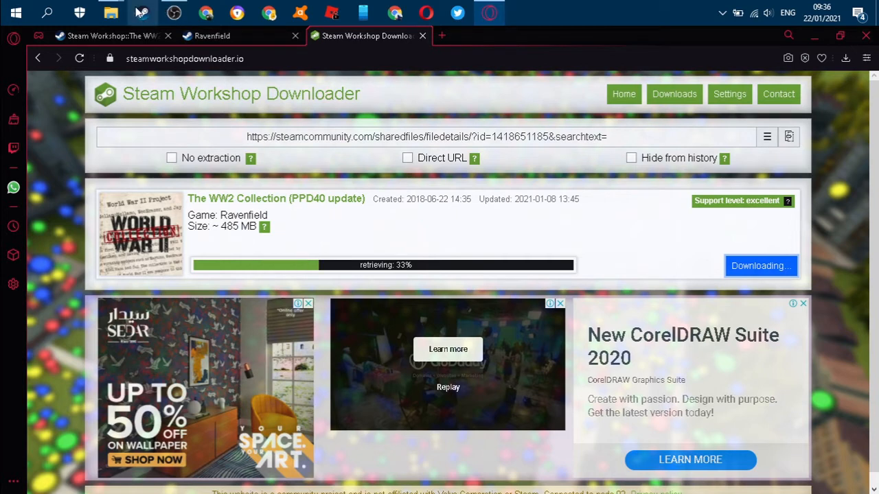
mouse_move(529, 218)
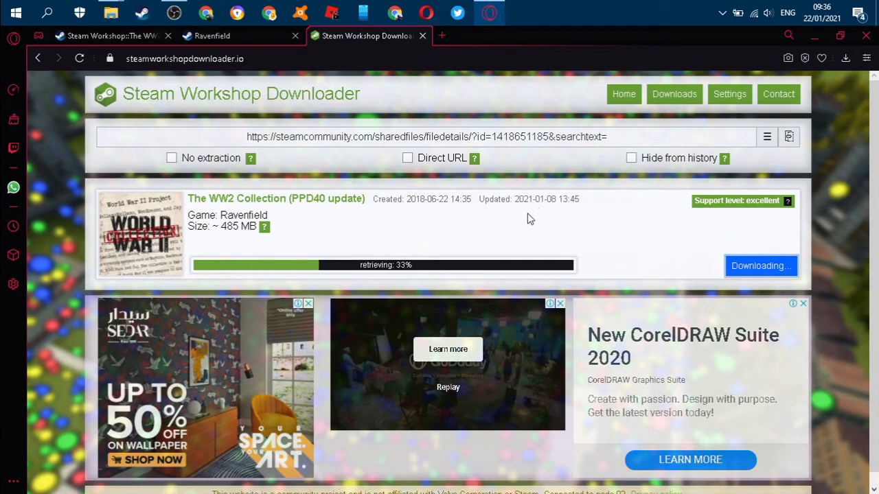
mouse_move(111, 13)
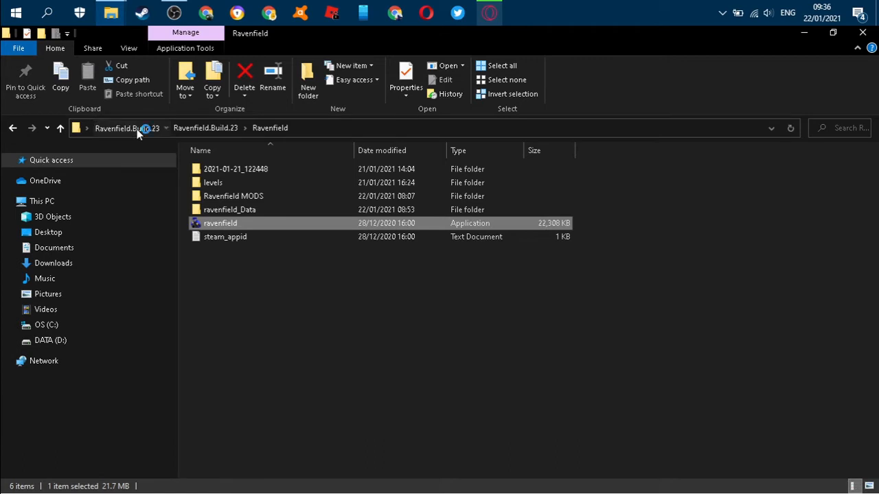
Step: Navigate through the nested Ravenfield.Build.23 and Ravenfield folders into ravenfield_Data
double_click(219, 223)
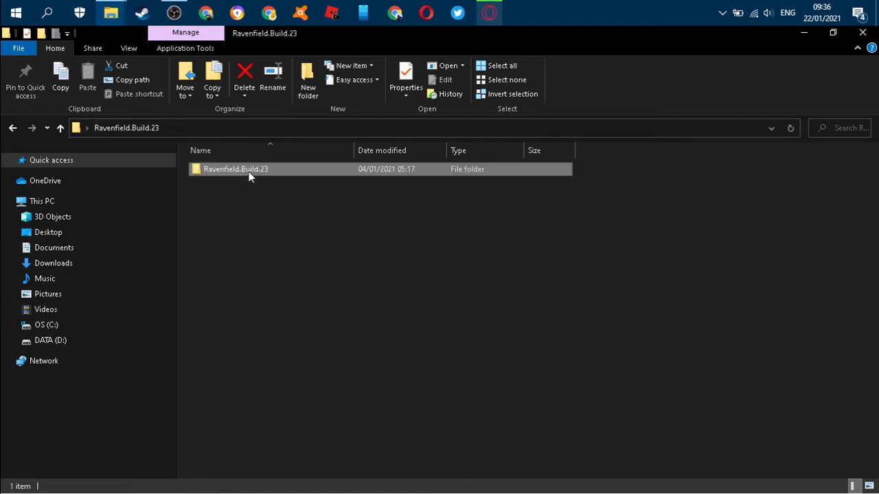
click(235, 169)
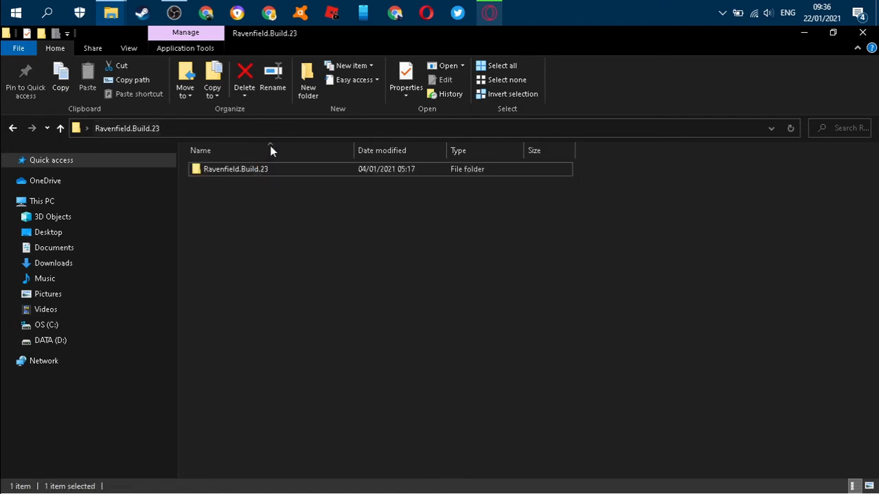
double_click(236, 169)
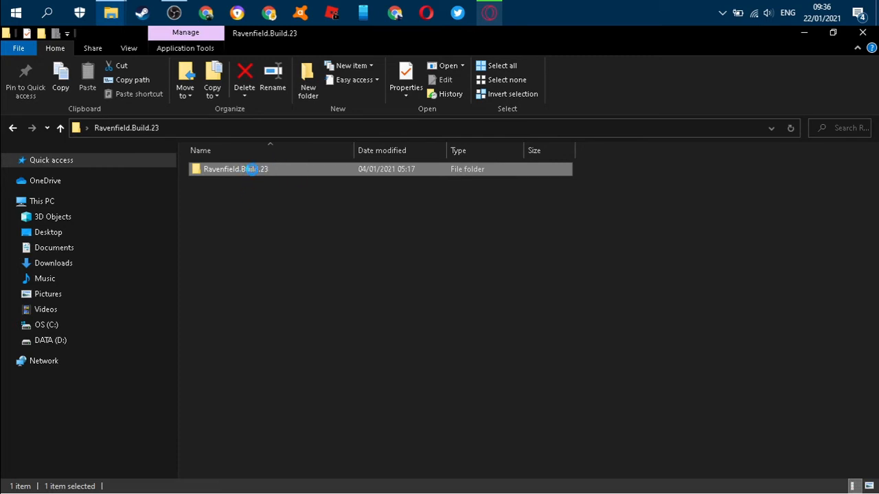
double_click(236, 169)
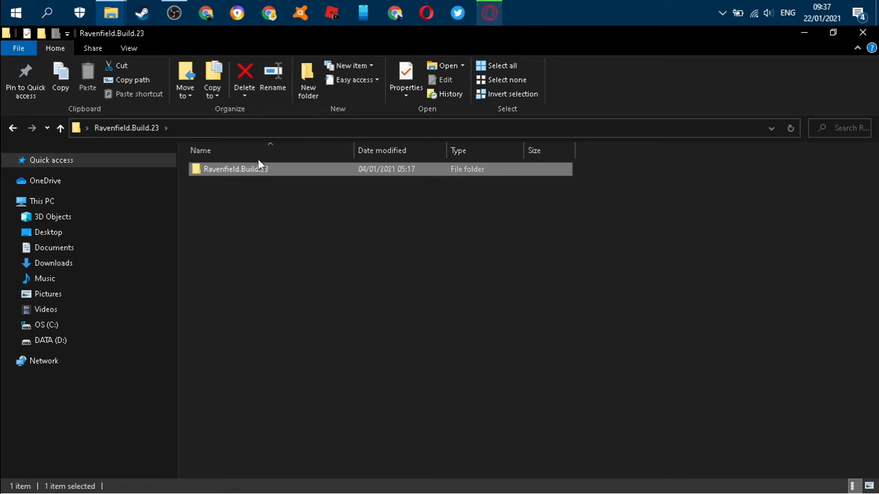
double_click(234, 169)
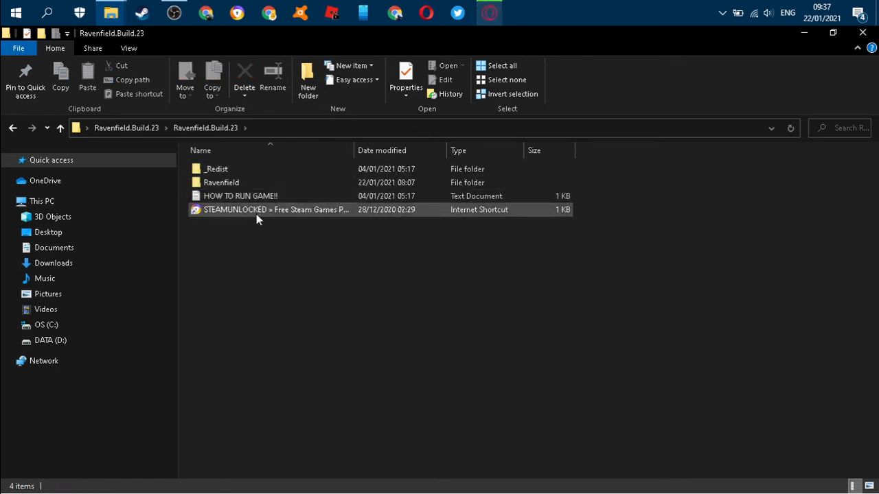
double_click(221, 182)
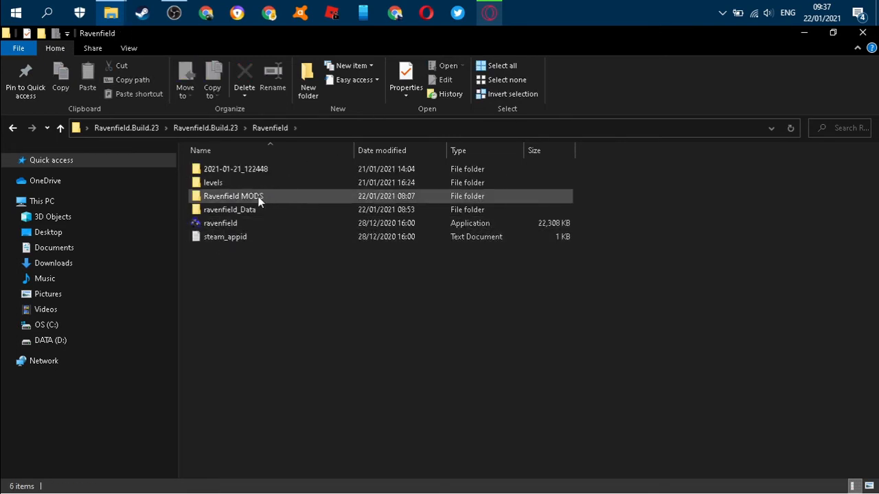
double_click(229, 210)
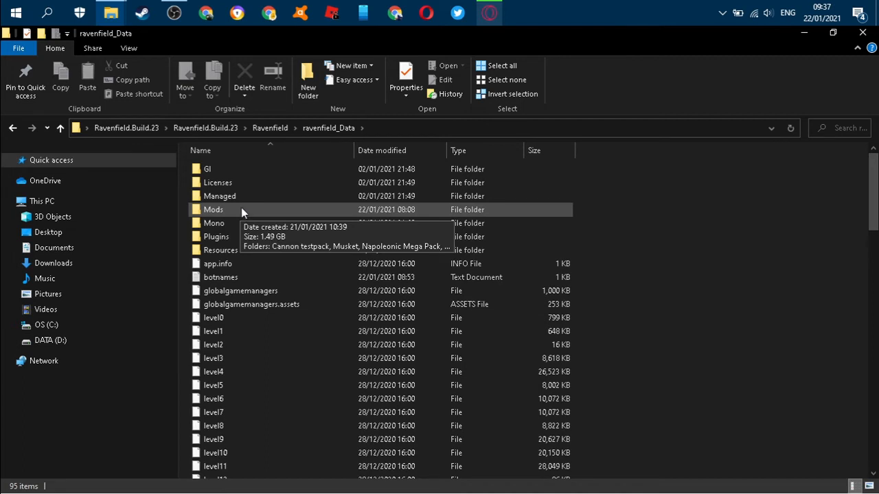
mouse_move(220, 218)
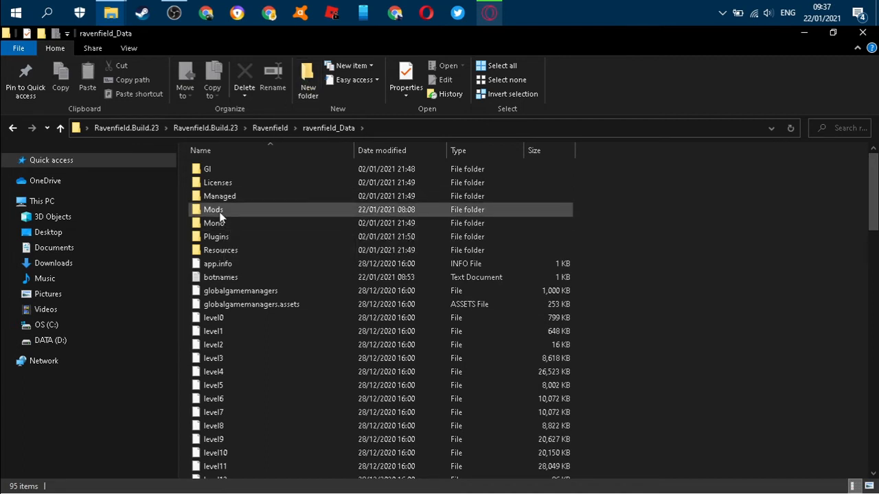
mouse_move(307, 79)
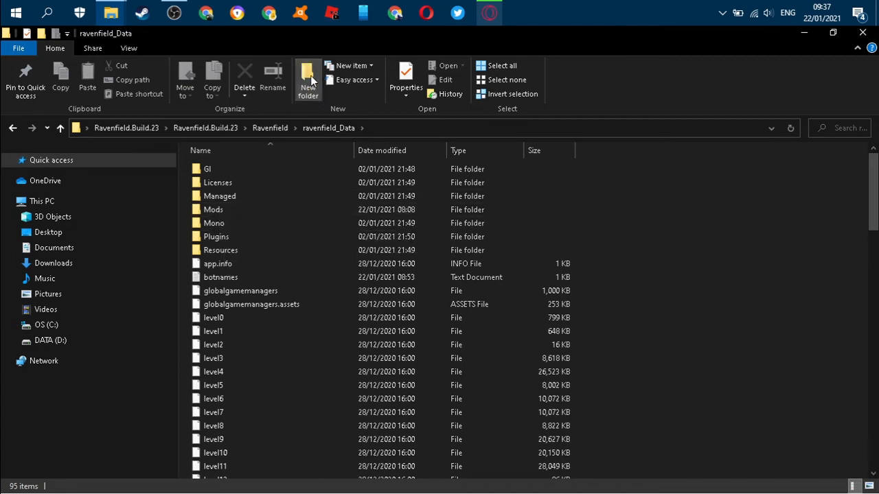
mouse_move(298, 89)
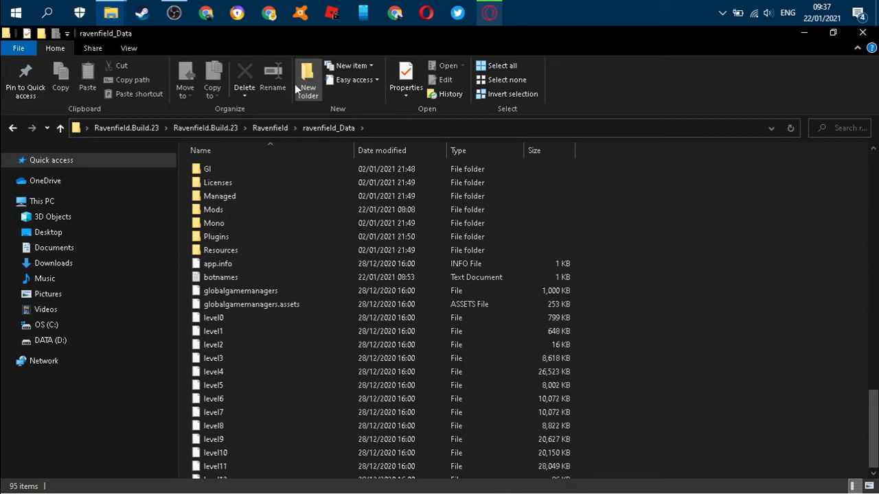
Step: Create a new folder, start naming it 'M', and decline merging it into Mods
click(307, 79)
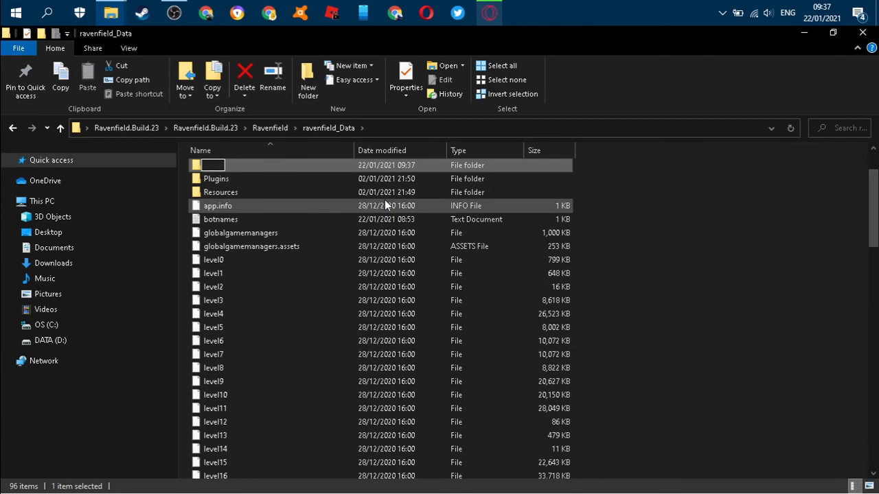
text(Mods)
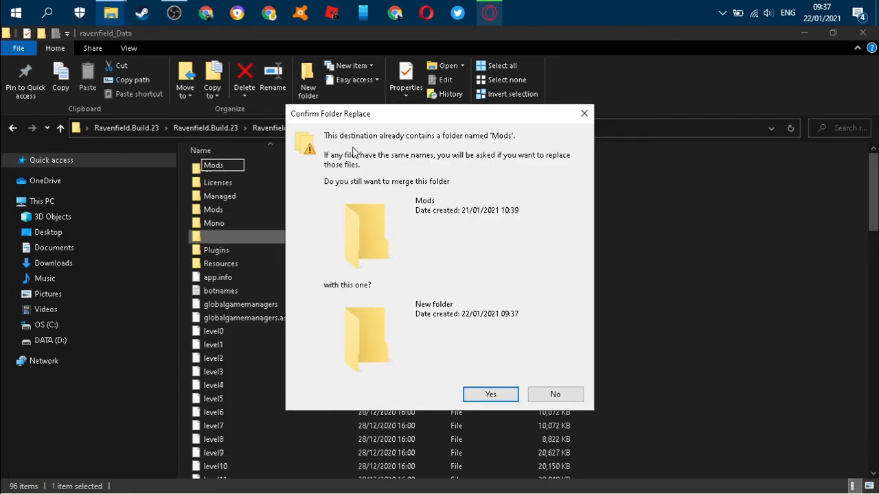
mouse_move(234, 200)
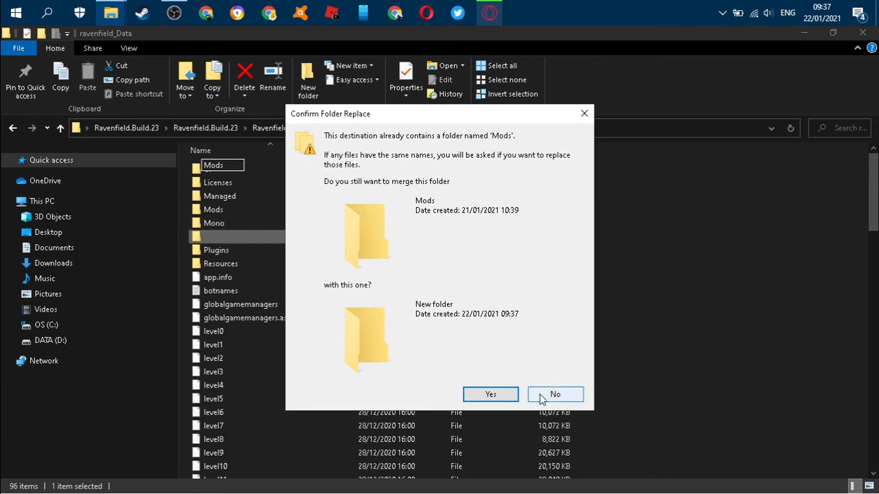
click(555, 394)
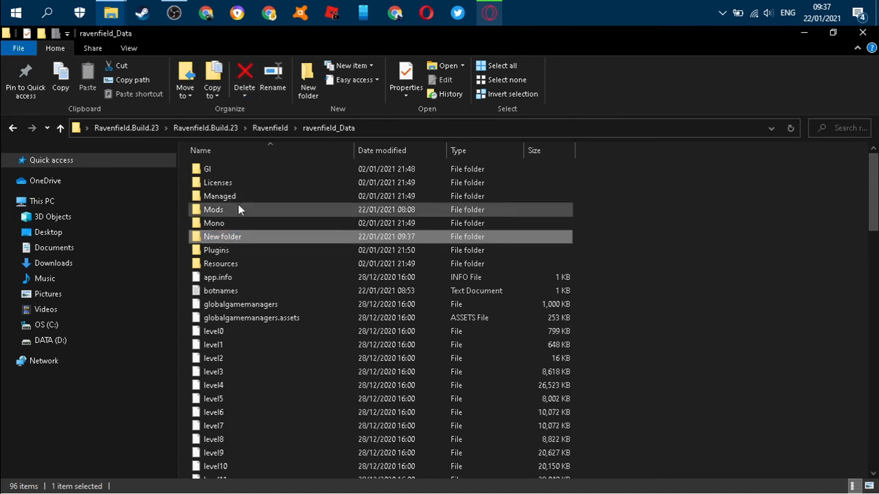
mouse_move(213, 209)
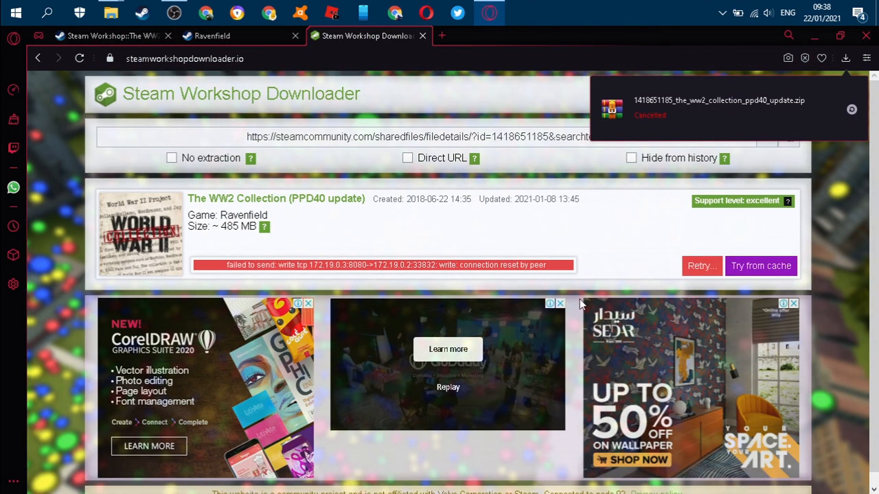
mouse_move(851, 132)
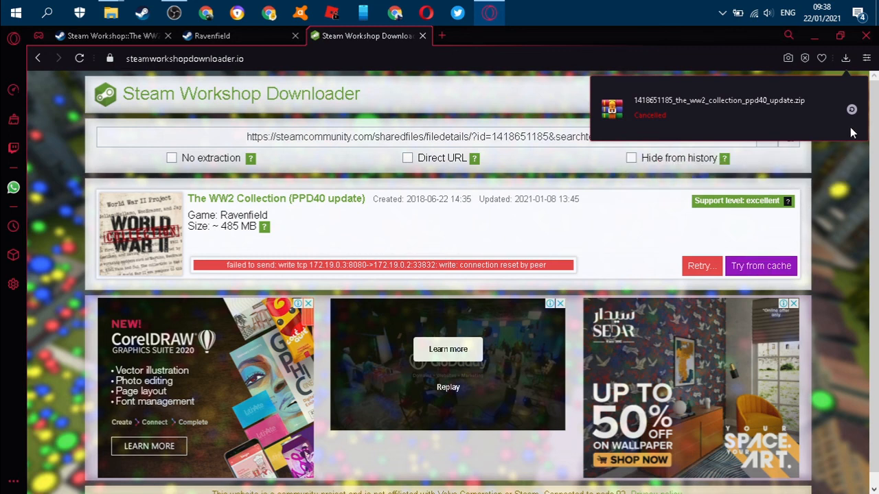